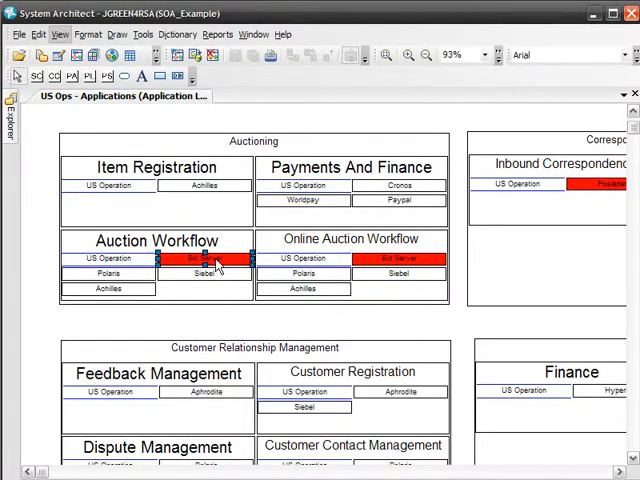
pyautogui.moveTo(70, 144)
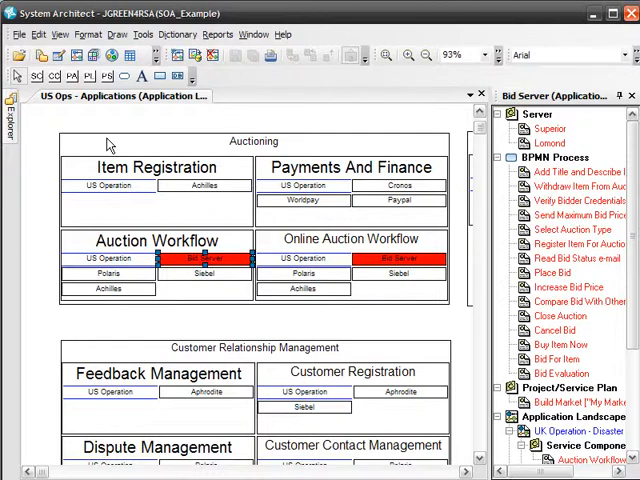
# Select the Verify Bidder Credentials process under the Bid Server application's BPMN processes.
pyautogui.click(570, 200)
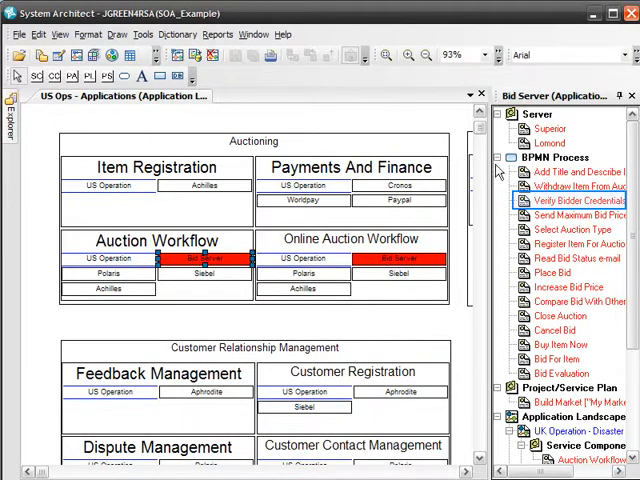
# Show the references of Verify Bidder Credentials (Bid for Item and Buy Item Now processes).
pyautogui.rightClick(584, 200)
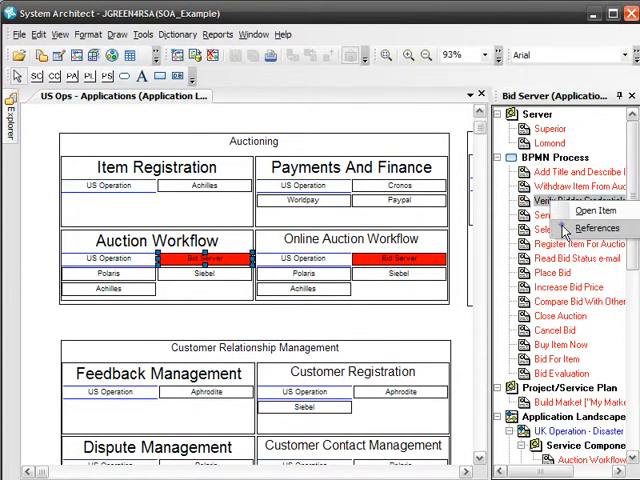
pyautogui.click(596, 228)
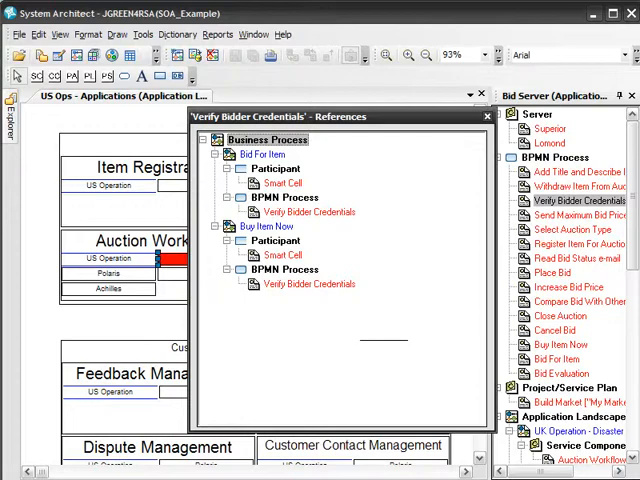
pyautogui.moveTo(564, 232)
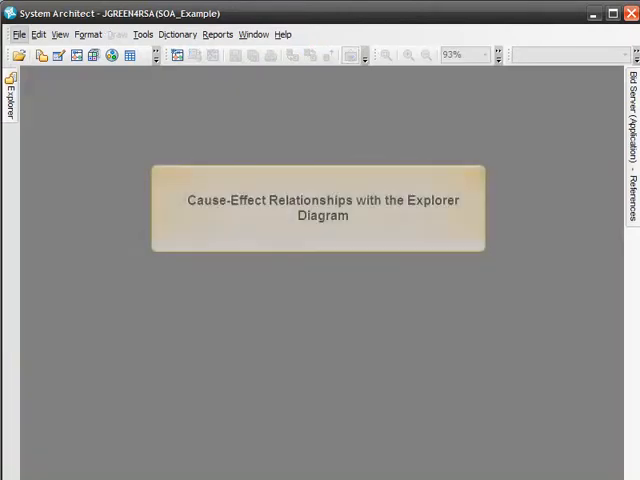
# Start a new diagram from the toolbar, bringing up the Select New Type list.
pyautogui.click(320, 208)
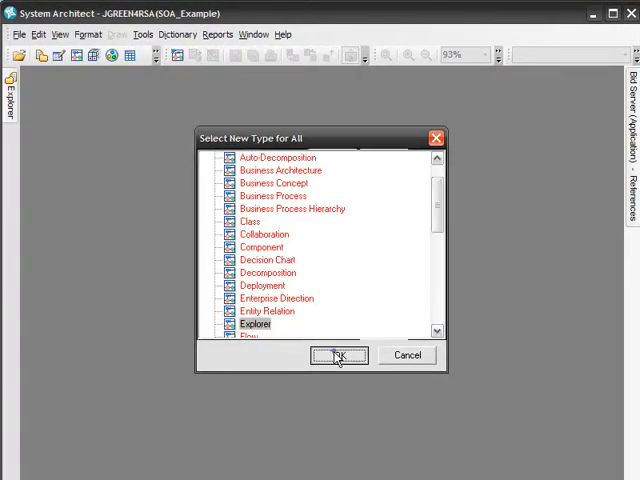
# Create the Explorer diagram named 'Cause-Effect of Superior Server Being Decommissioned'.
pyautogui.click(338, 356)
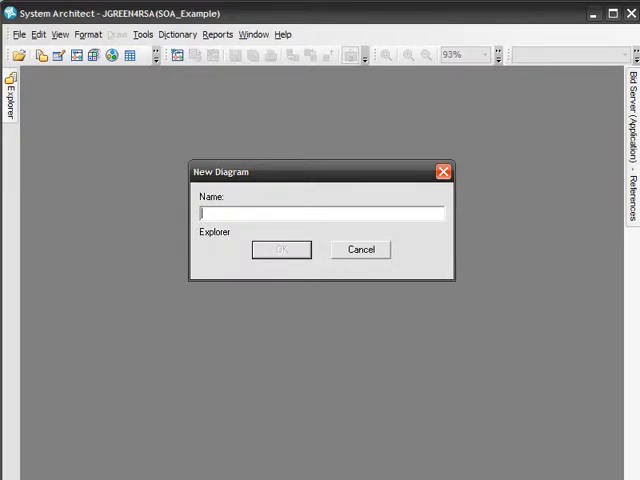
pyautogui.write('Cause-Effect of Superior Server Being Decom')
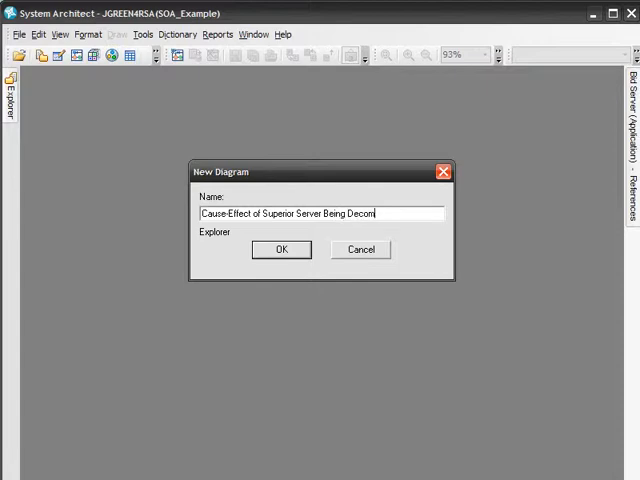
pyautogui.click(280, 250)
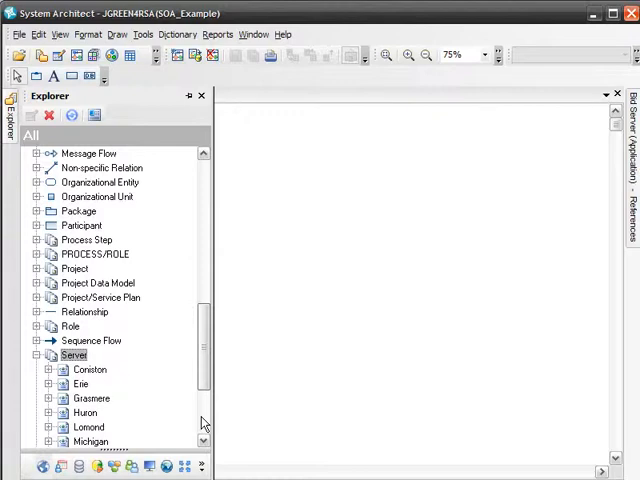
pyautogui.moveTo(150, 420)
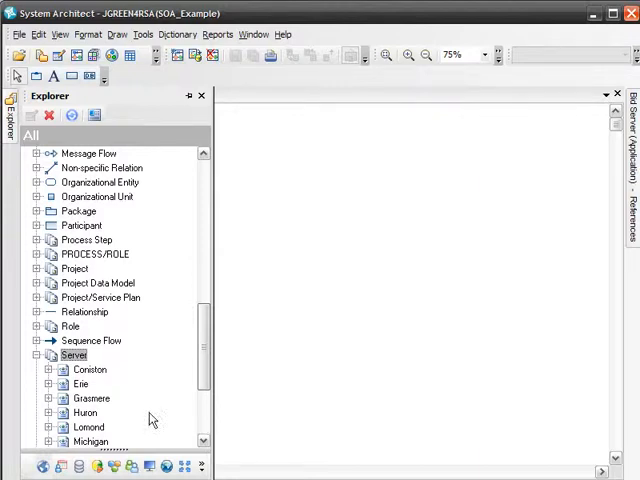
# Place the Superior server from the Server category onto the cause-effect diagram.
pyautogui.scroll(-3)
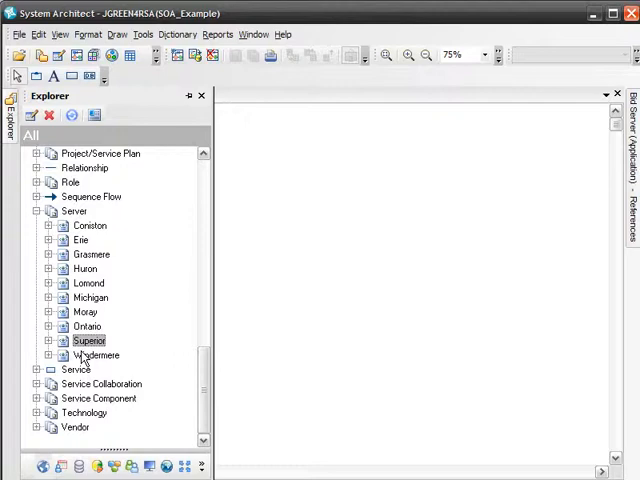
pyautogui.moveTo(136, 344)
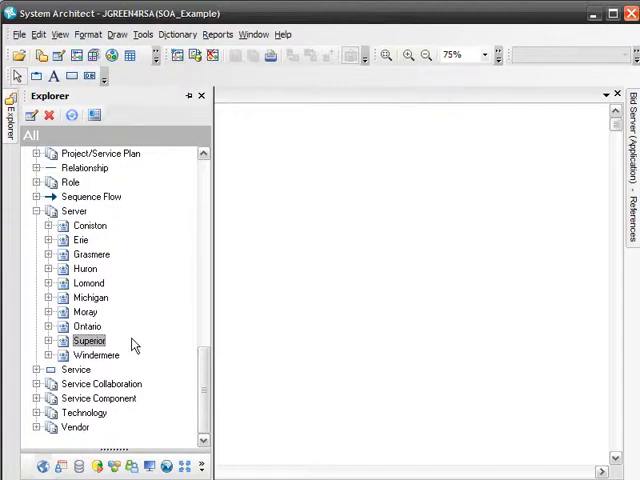
pyautogui.doubleClick(88, 340)
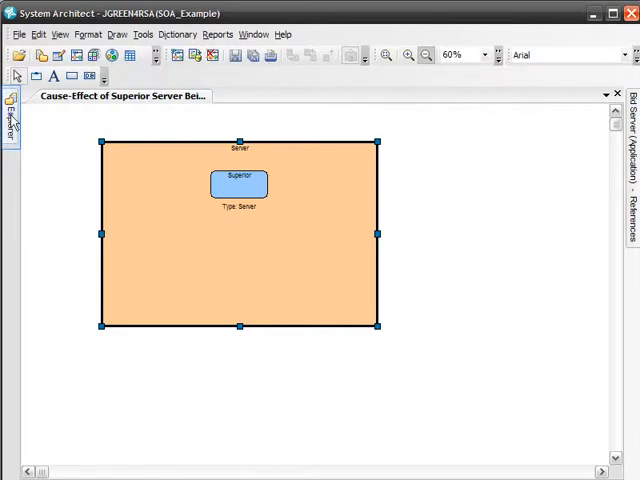
# Show the repository definitions browser with the Application list expanded.
pyautogui.click(10, 104)
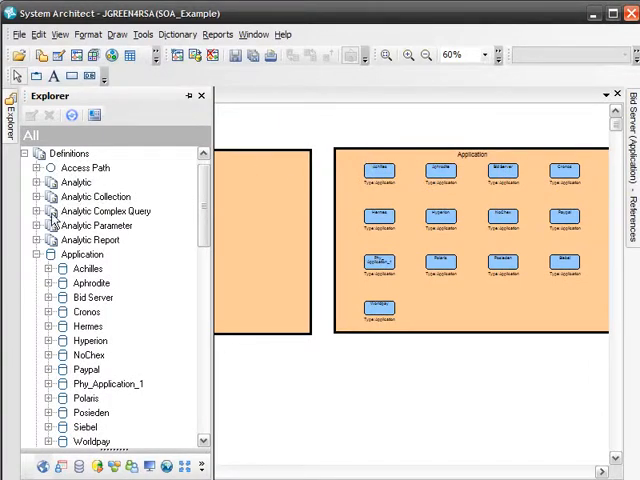
pyautogui.click(40, 254)
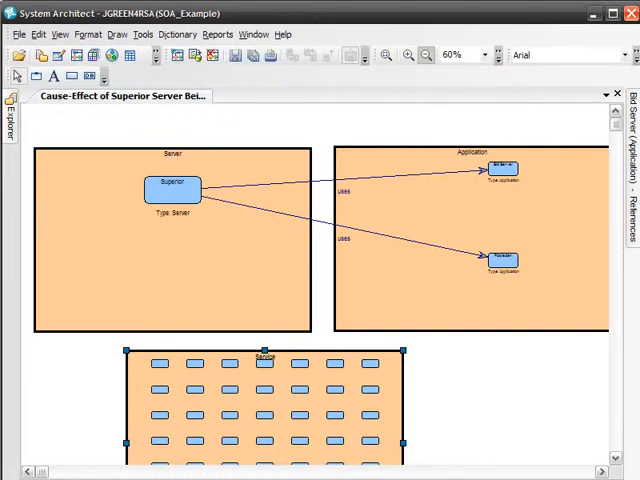
# Draw relationship lines from the services to the two applications.
pyautogui.click(10, 100)
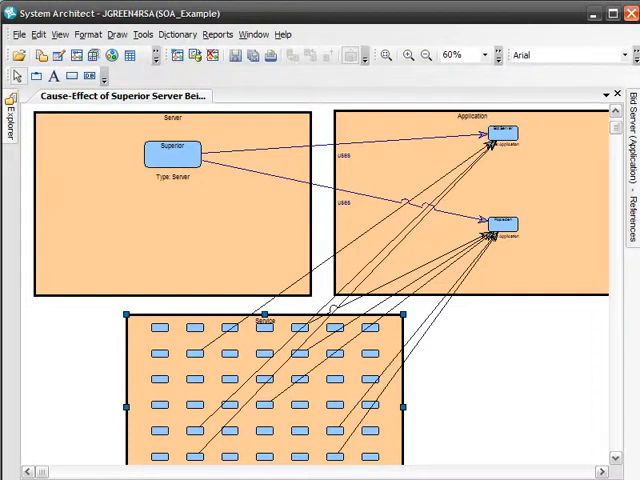
pyautogui.moveTo(444, 416)
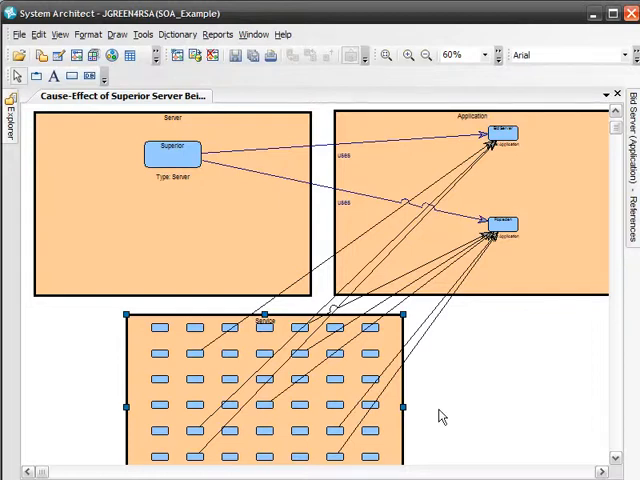
pyautogui.moveTo(58, 282)
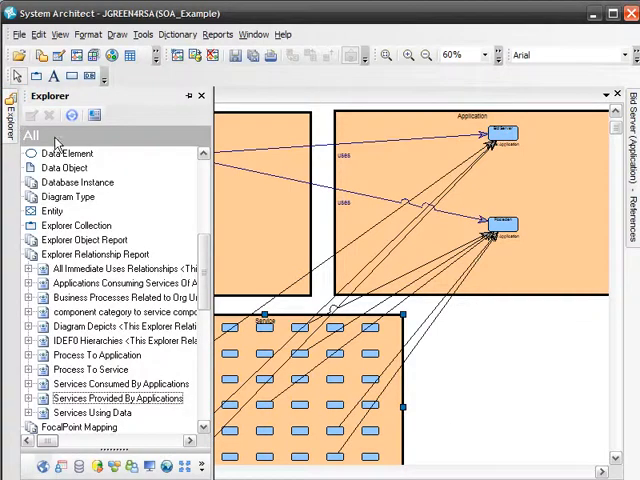
# View the Services Provided By Applications relationship report's Dictionary Object definition.
pyautogui.doubleClick(118, 400)
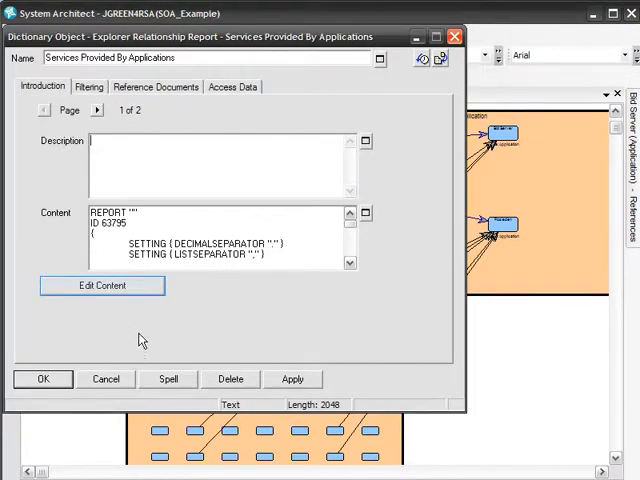
pyautogui.click(100, 284)
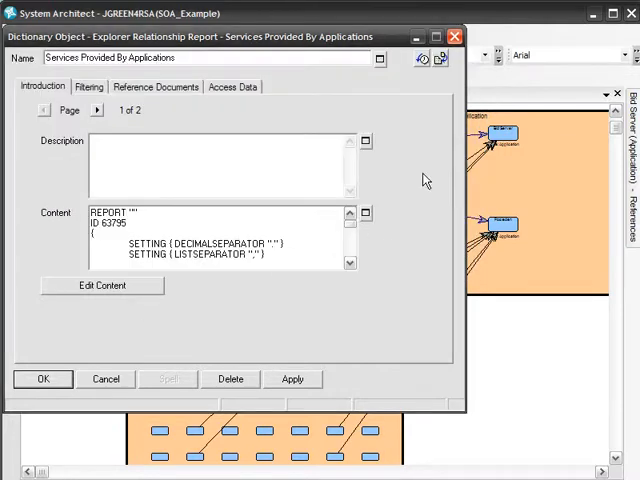
# Confirm the report definition, adding the business processes grouping to the diagram.
pyautogui.click(44, 378)
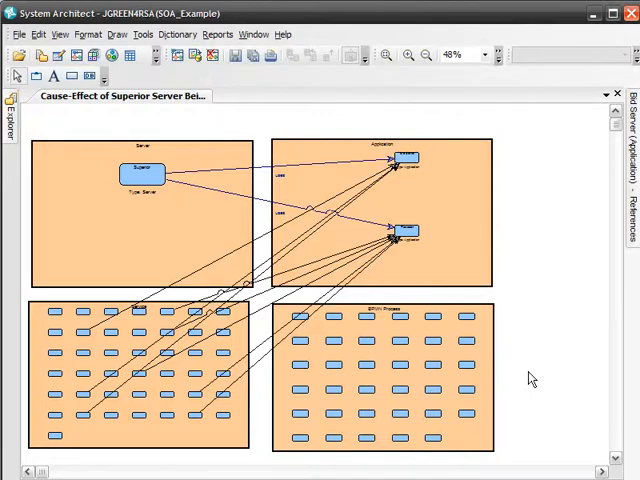
pyautogui.moveTo(24, 196)
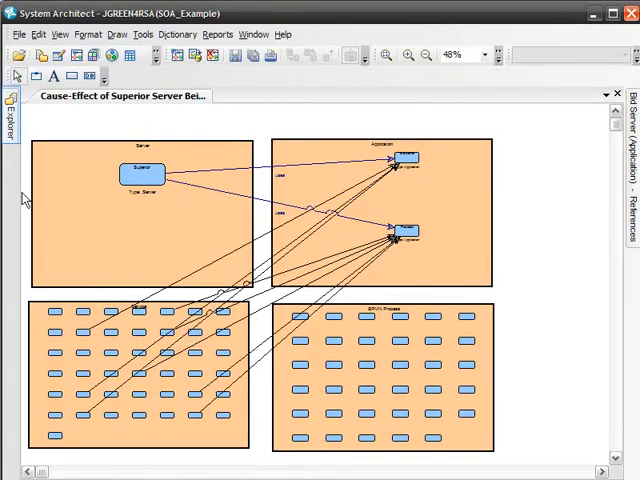
# Draw 'uses' lines from the business processes to the two applications and zoom on the Application box.
pyautogui.click(8, 110)
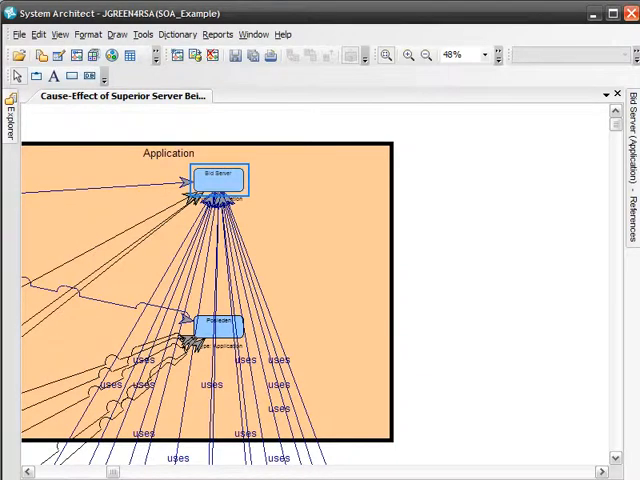
pyautogui.click(218, 328)
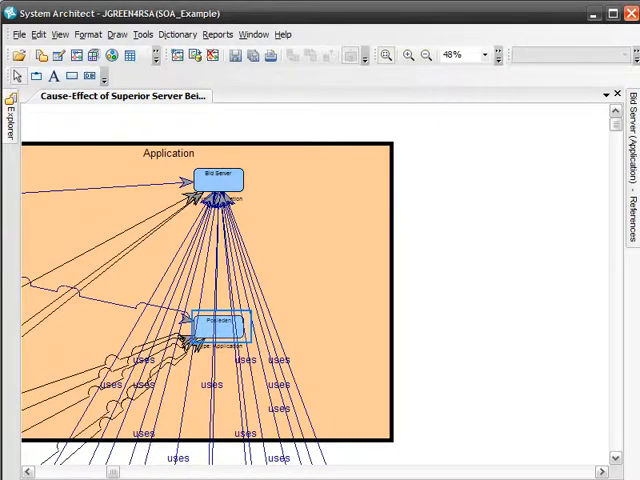